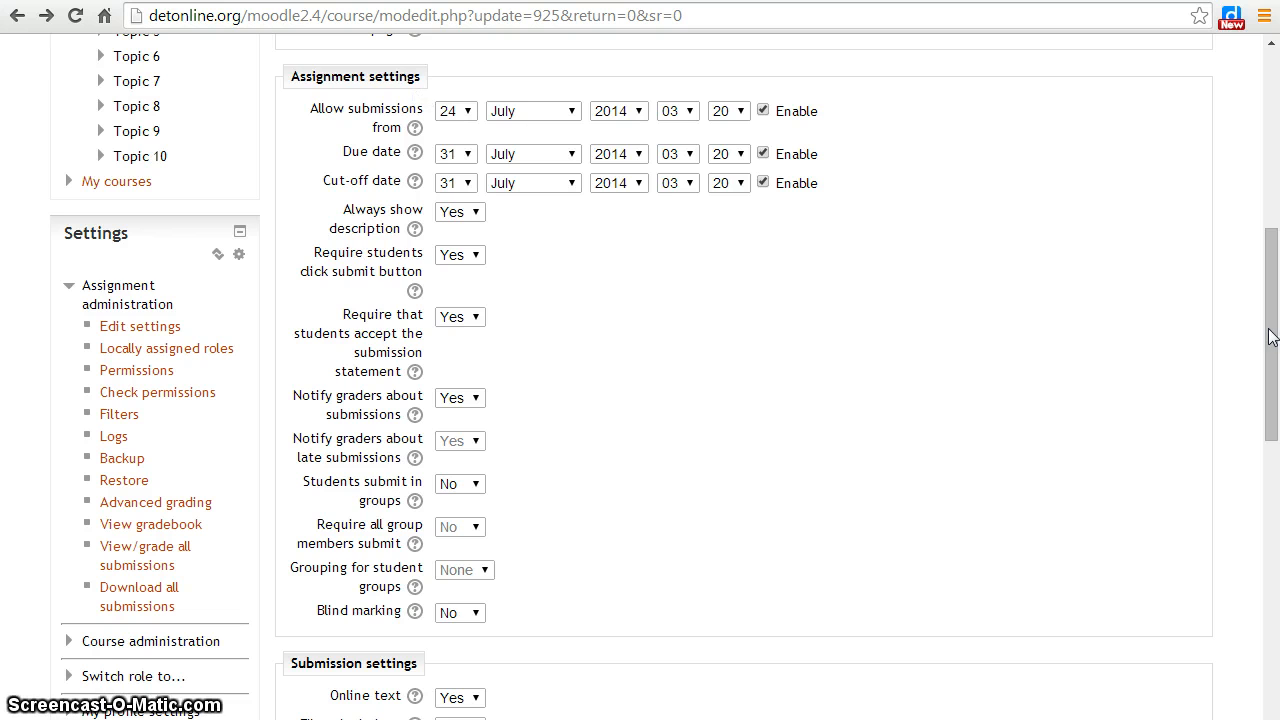
# - Scroll down the assignment's edit page to the Submission settings section
pyautogui.scroll(-3)
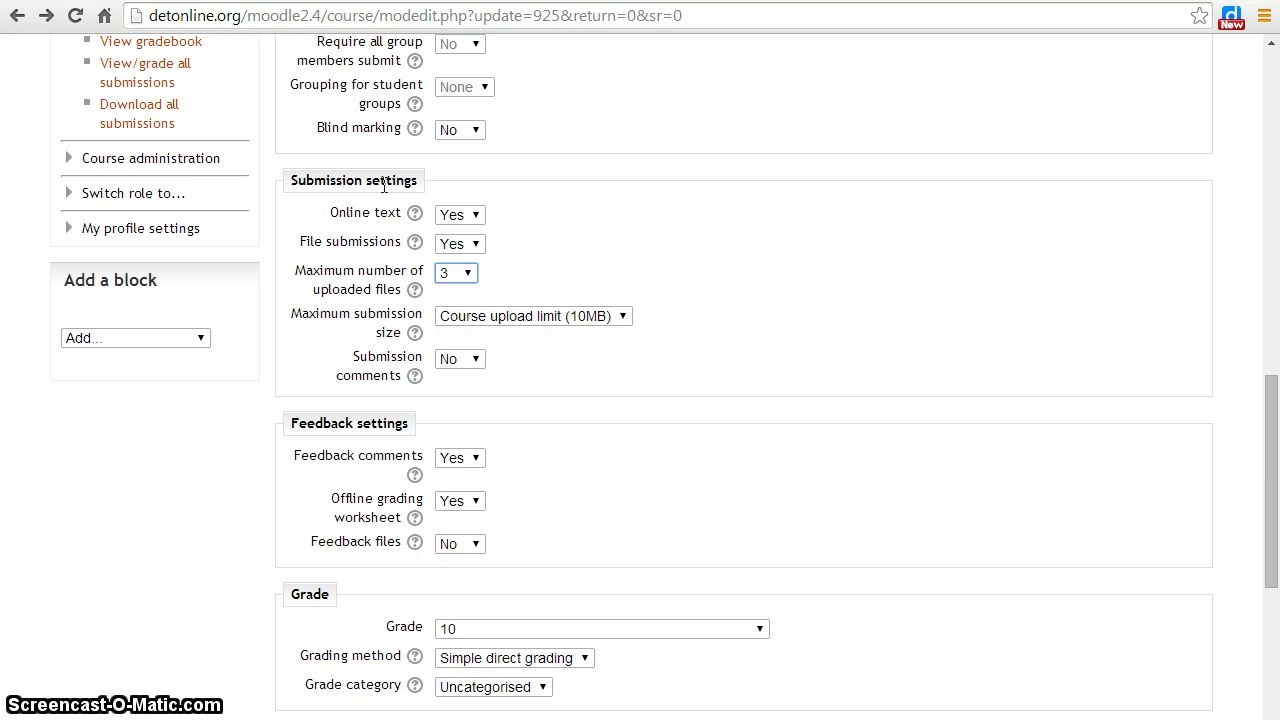
pyautogui.click(459, 214)
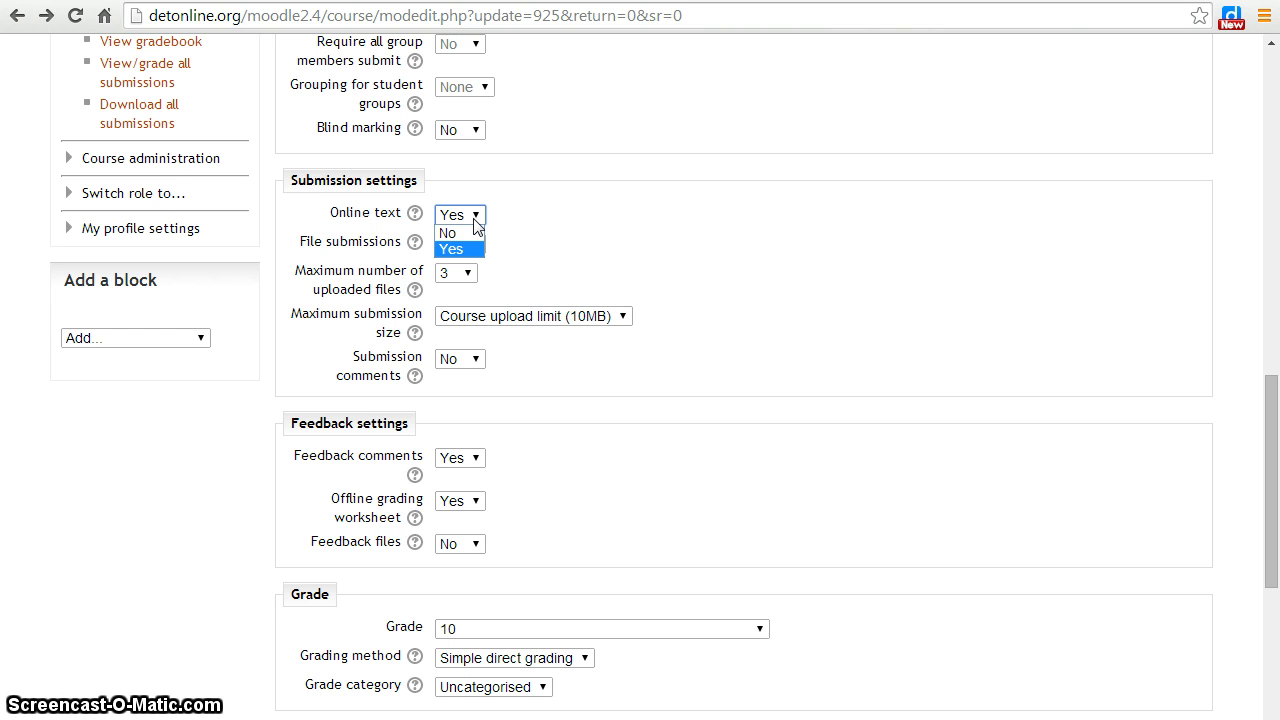
pyautogui.click(451, 249)
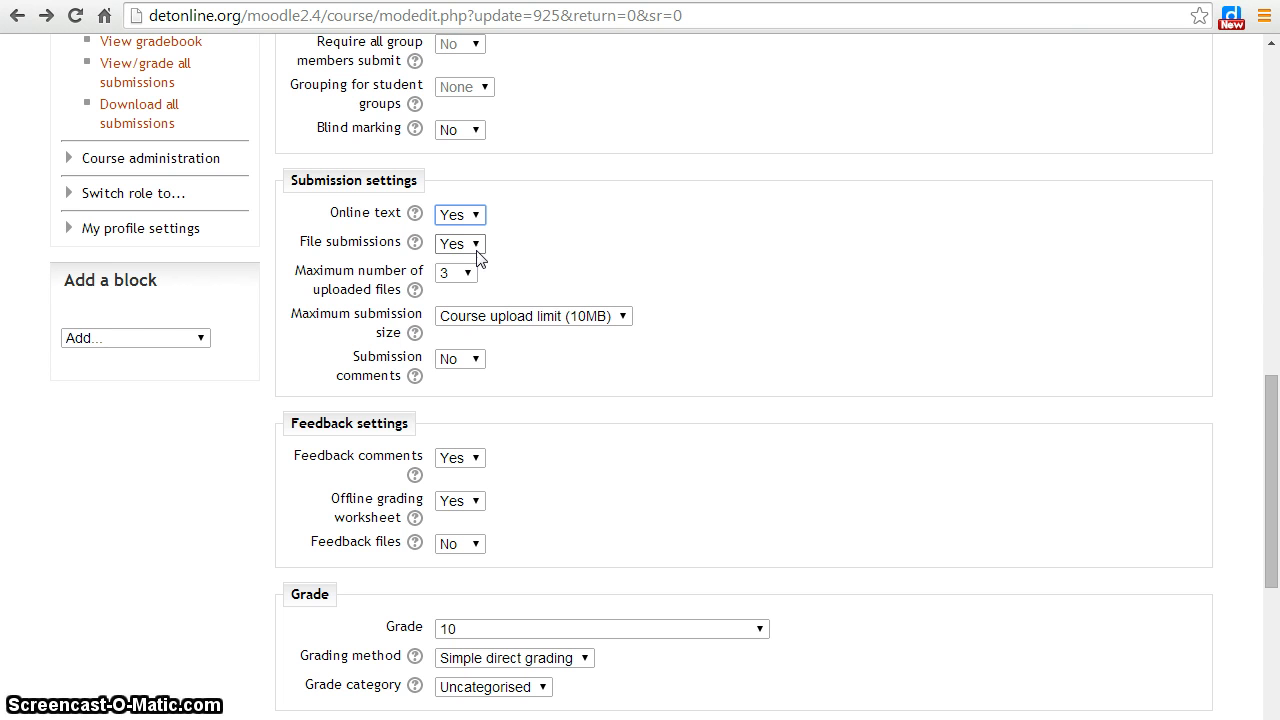
pyautogui.click(459, 243)
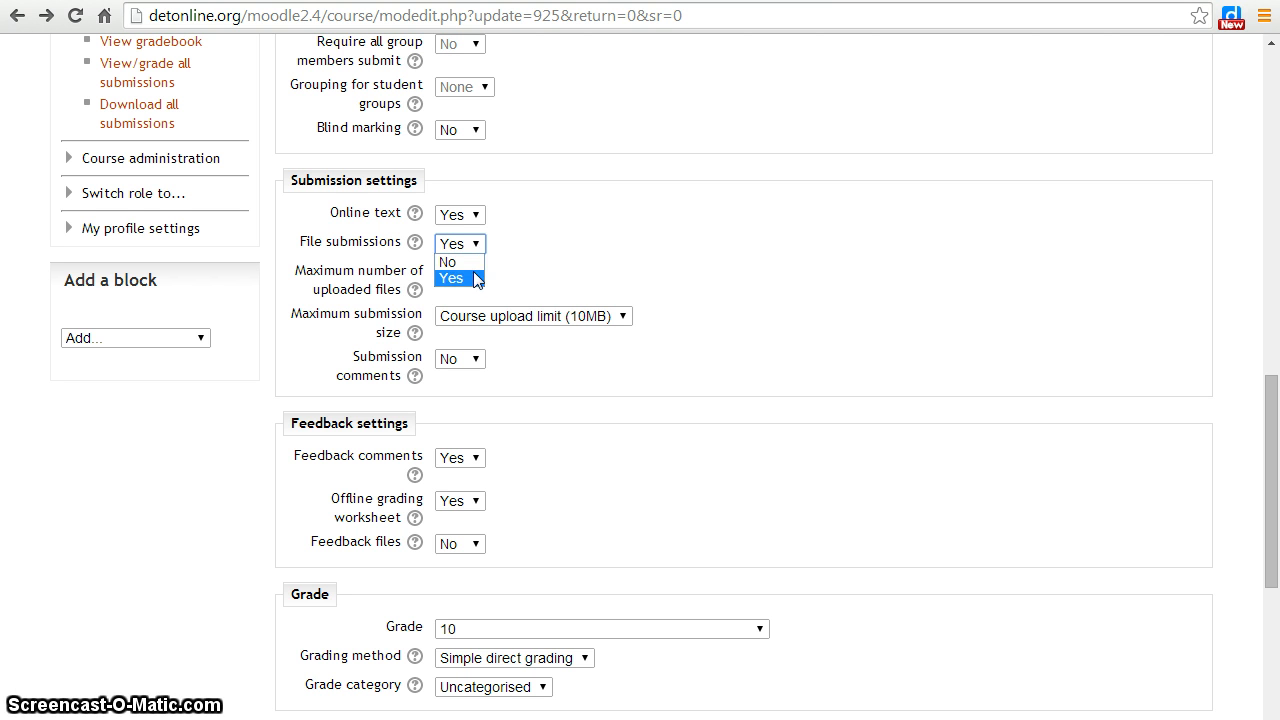
pyautogui.click(456, 273)
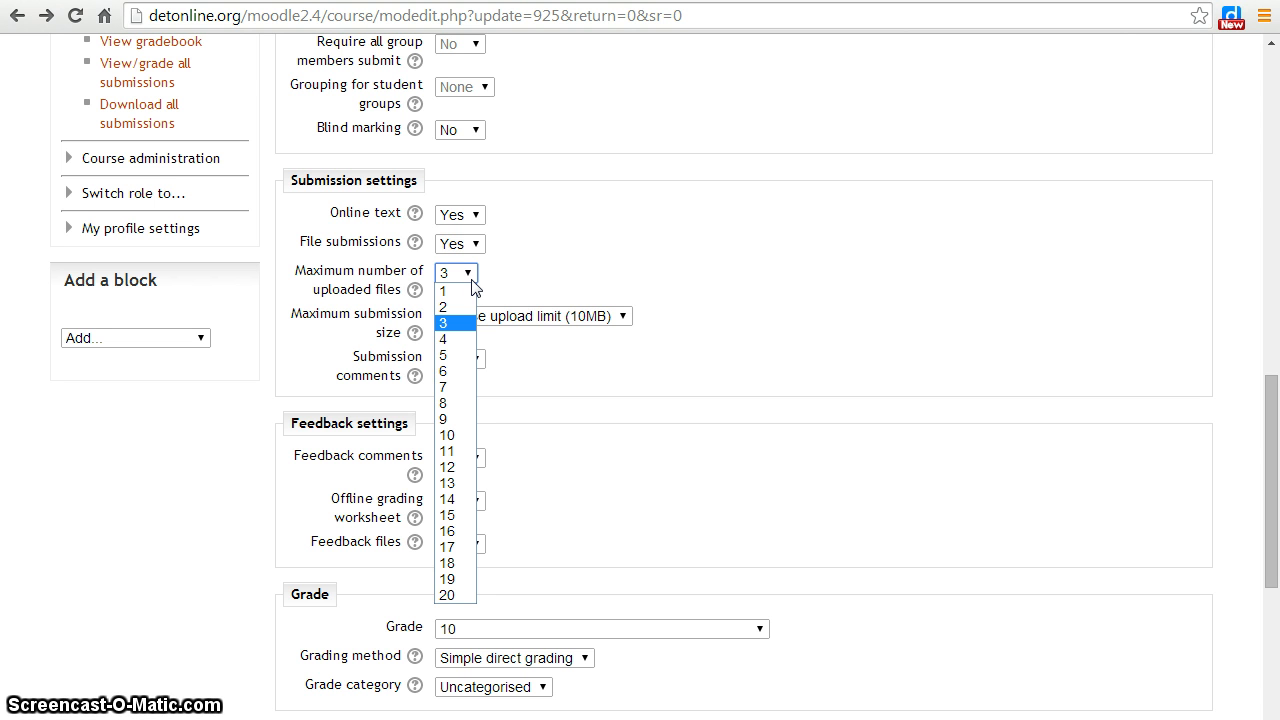
pyautogui.click(442, 323)
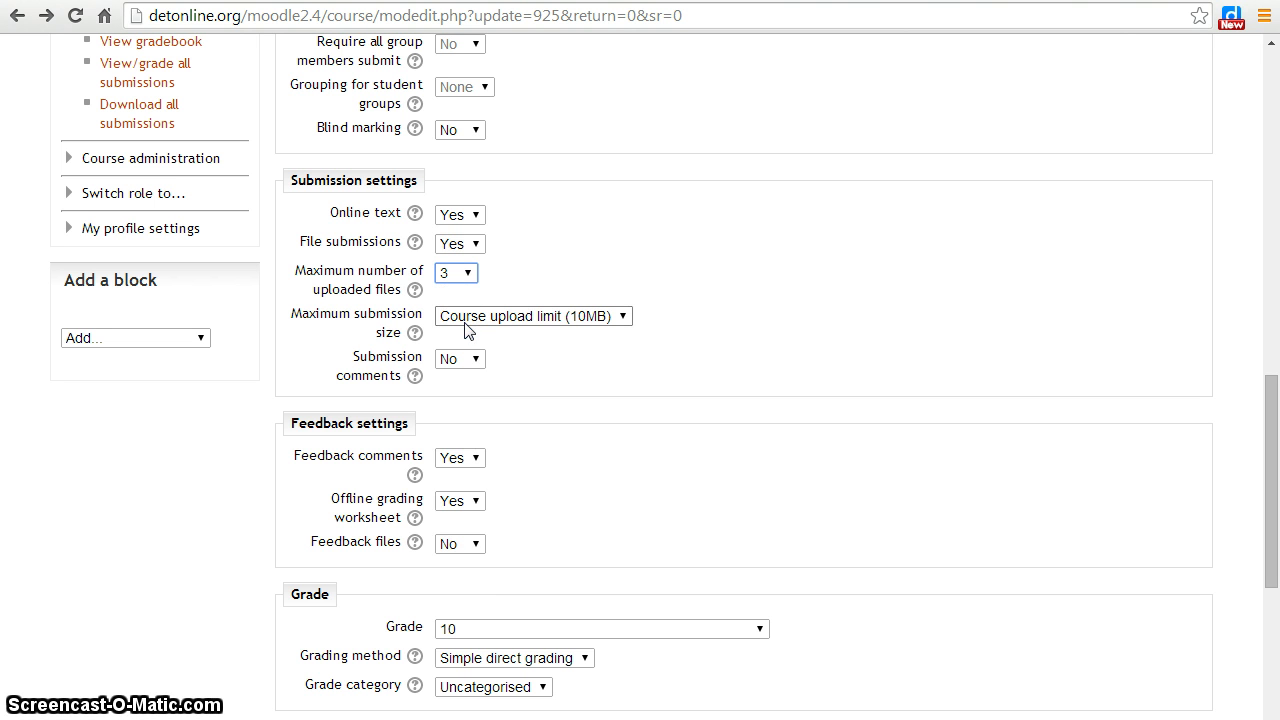
# - Set Maximum submission size to 1MB instead of the course upload limit
pyautogui.click(532, 315)
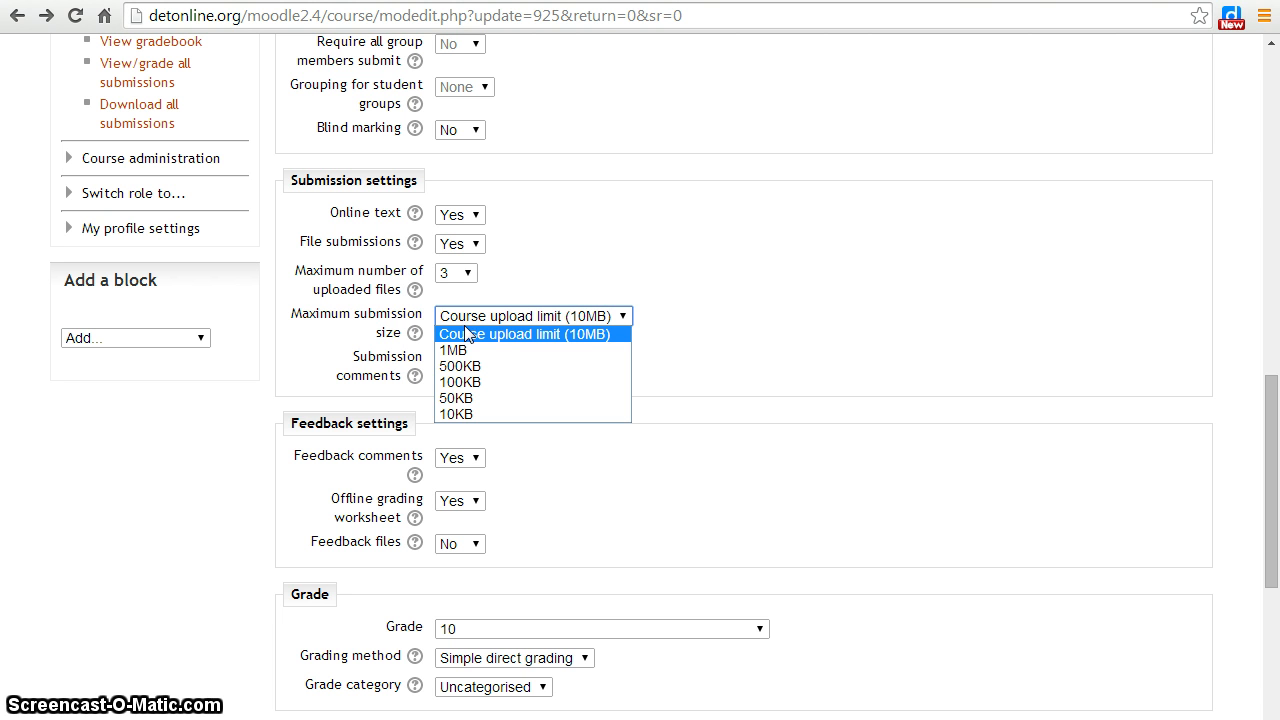
pyautogui.moveTo(455, 350)
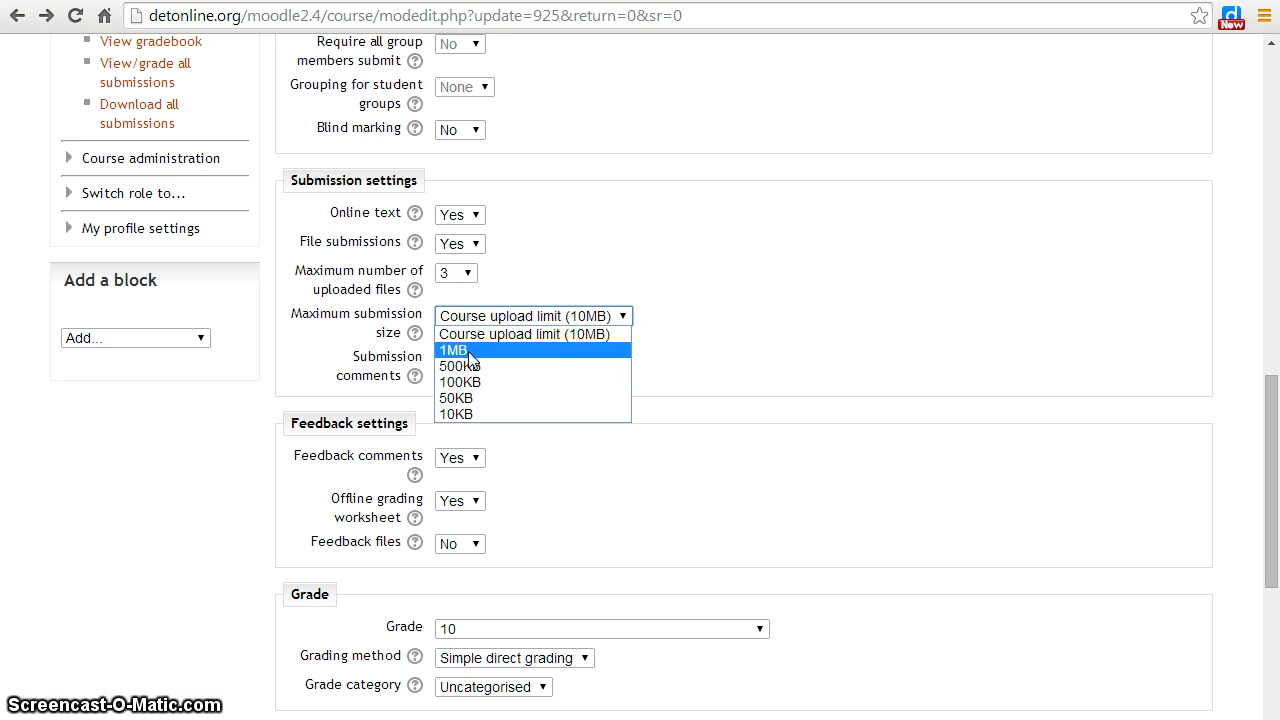
pyautogui.click(453, 351)
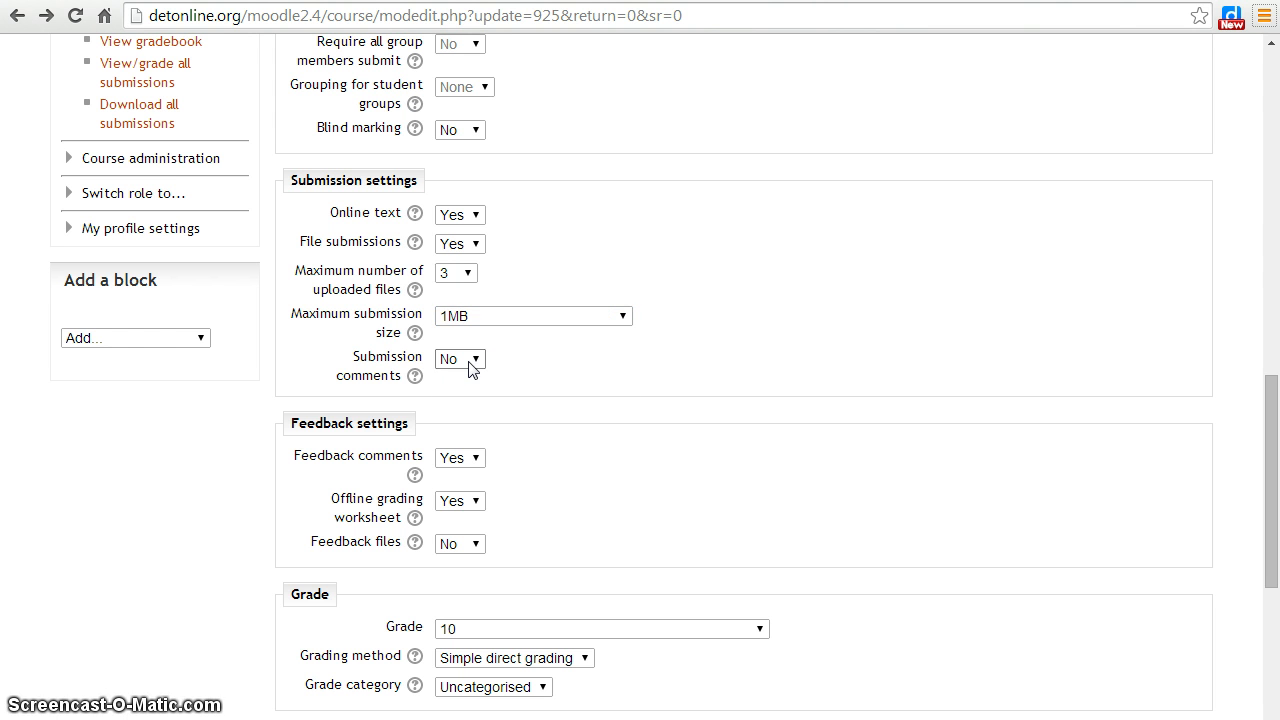
# - Set Submission comments to Yes
pyautogui.click(459, 359)
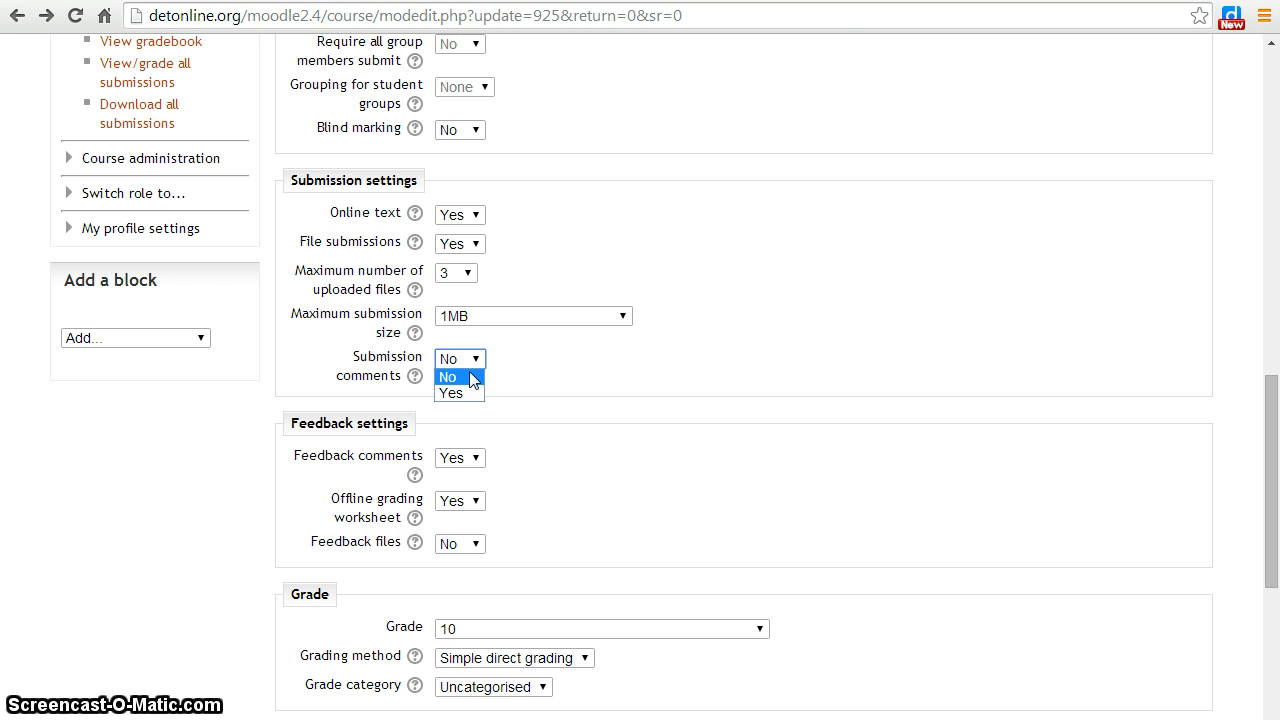
pyautogui.click(450, 392)
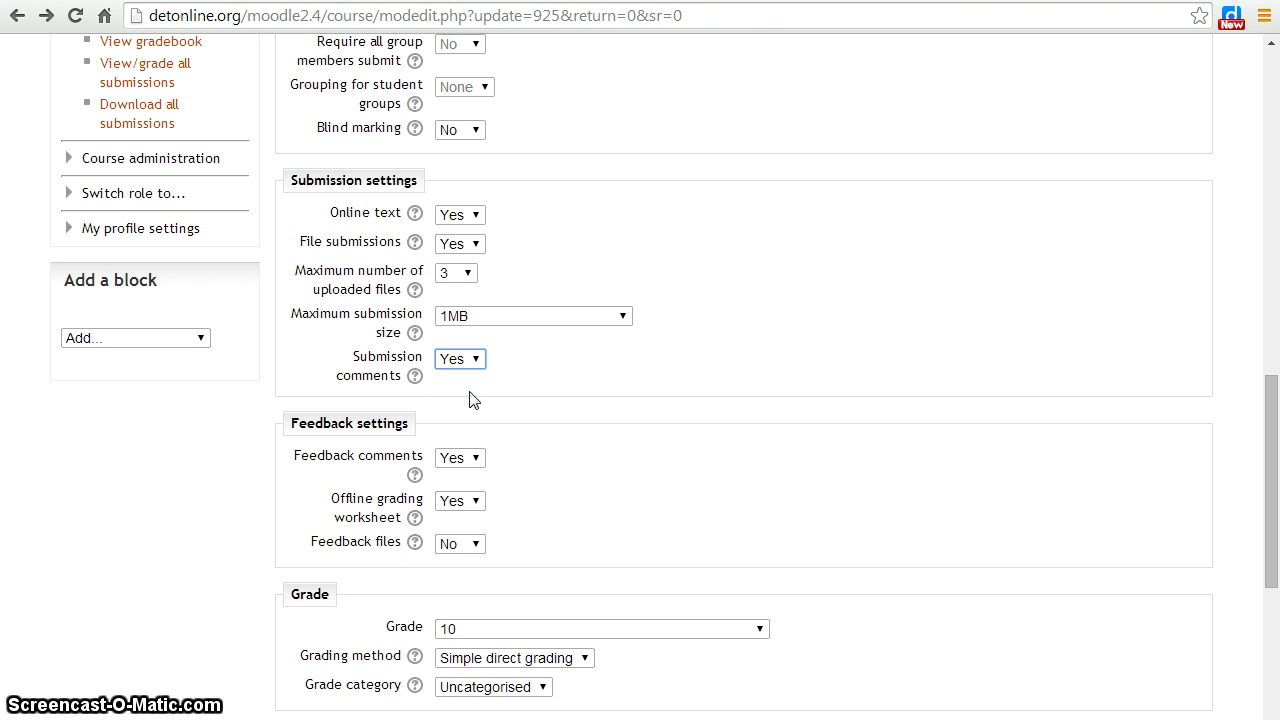